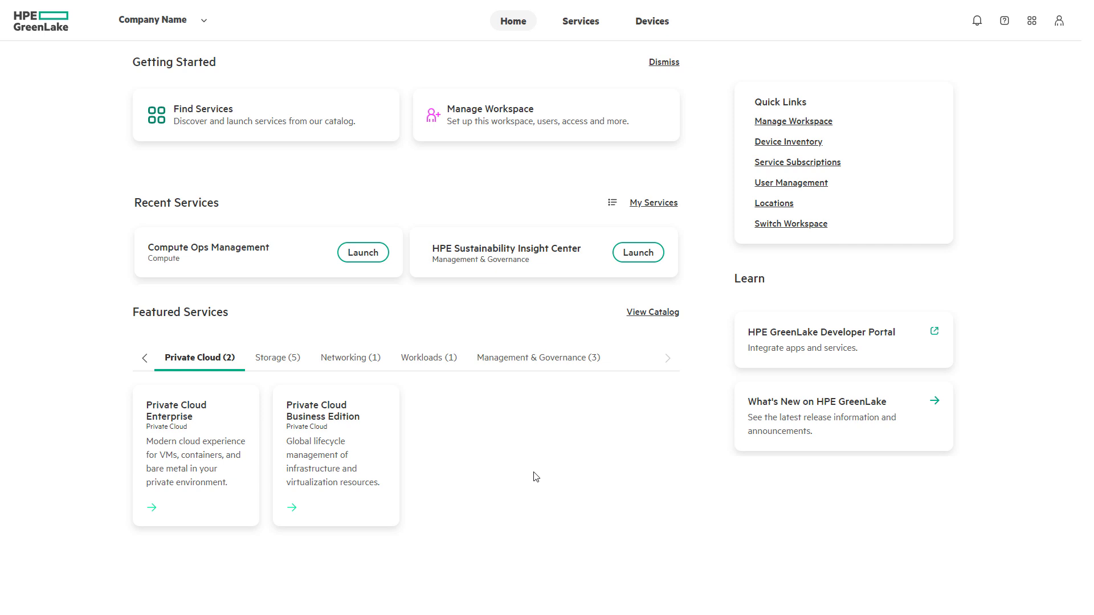
mouse_move(565, 421)
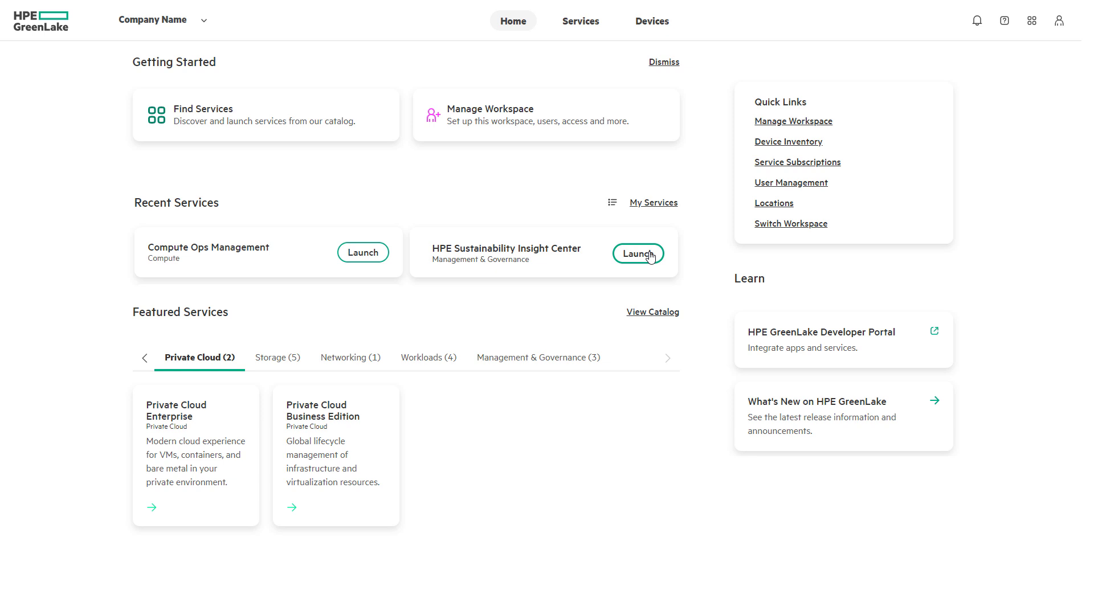
Launch Sustainability Insight Center and set the date range to February 1–8, 2024.
left_click(636, 252)
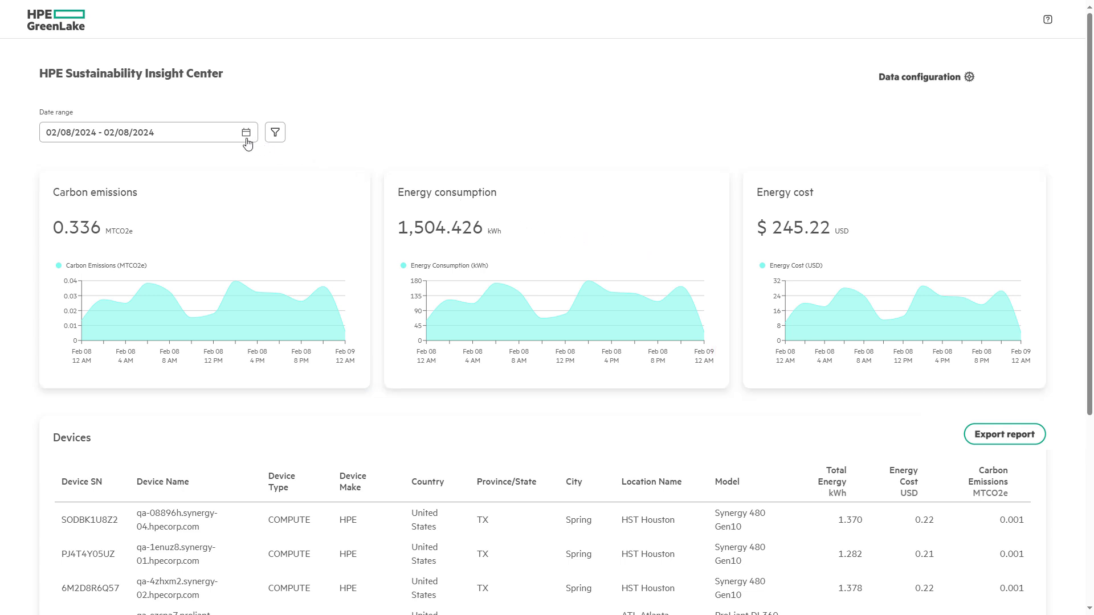
left_click(245, 131)
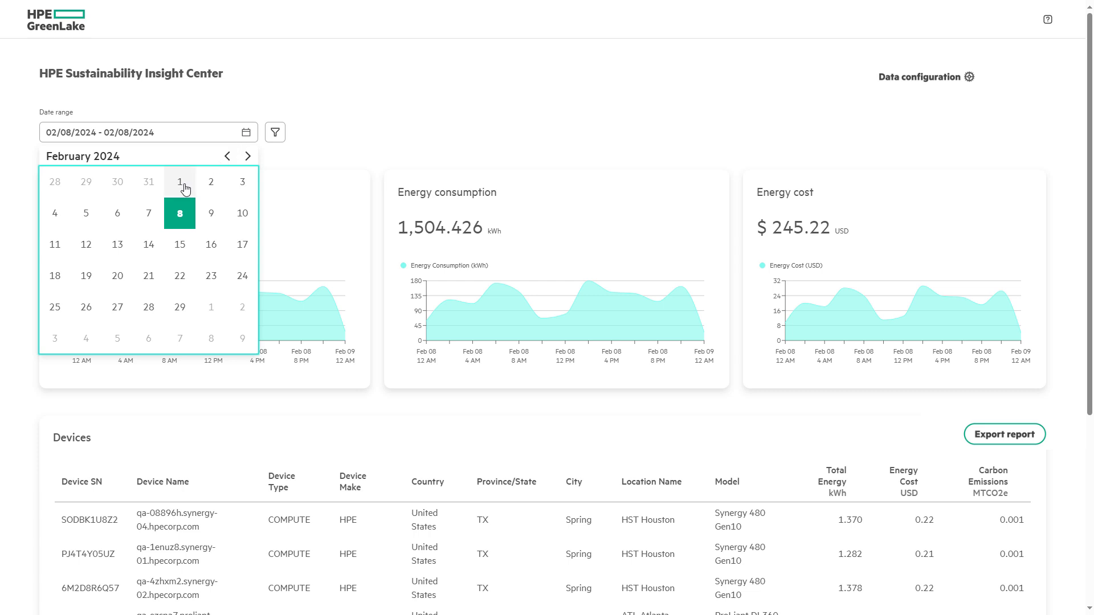
left_click(179, 181)
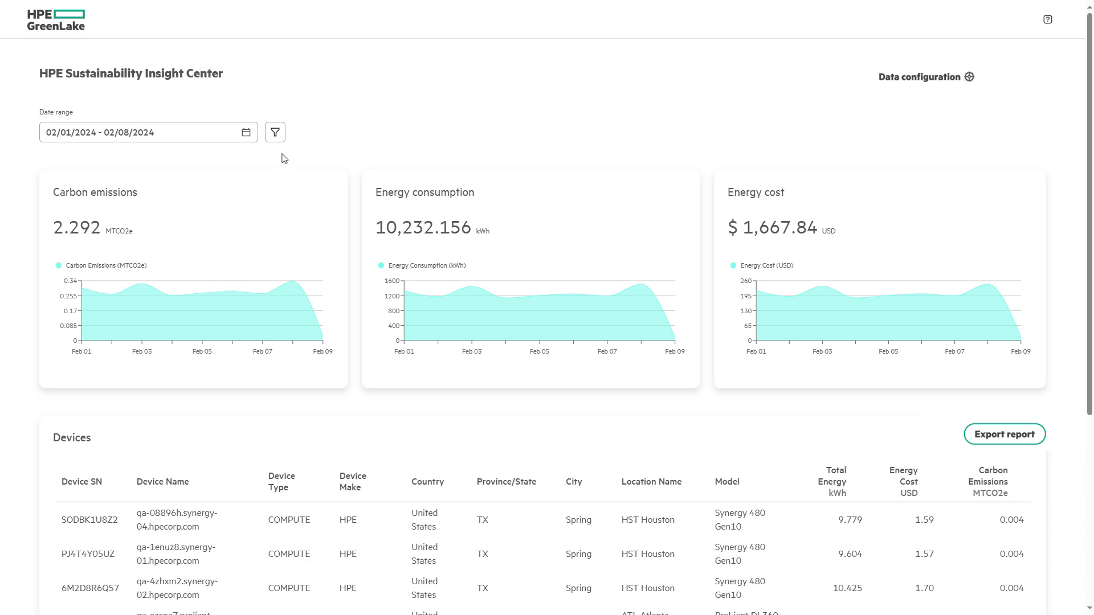
Choose filters city Spring, device type STORAGE, make HPE and model Alletra Storage MP.
left_click(274, 131)
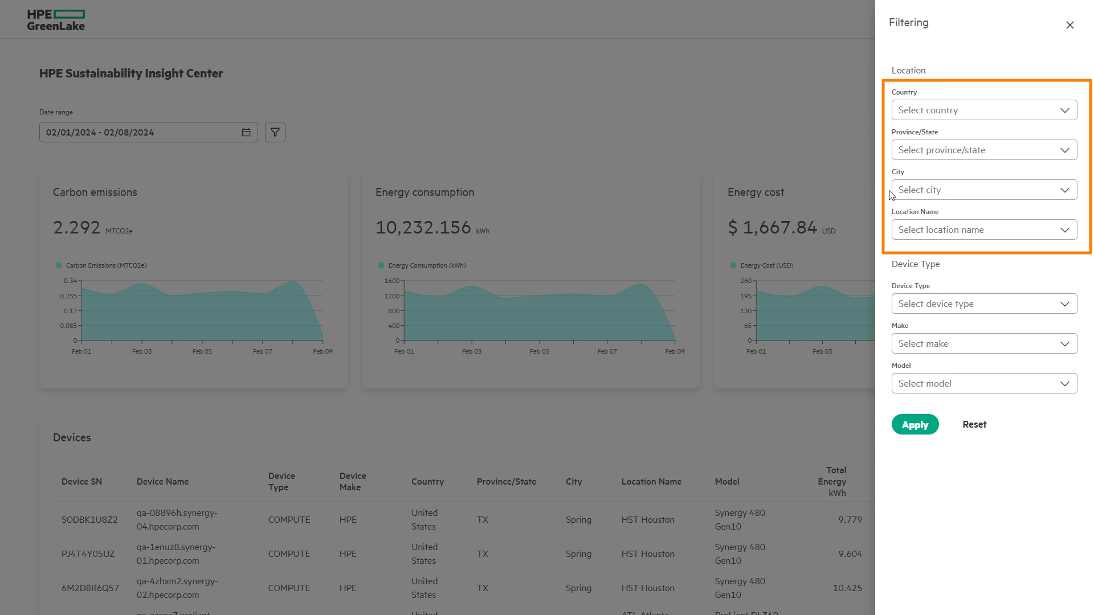
left_click(982, 189)
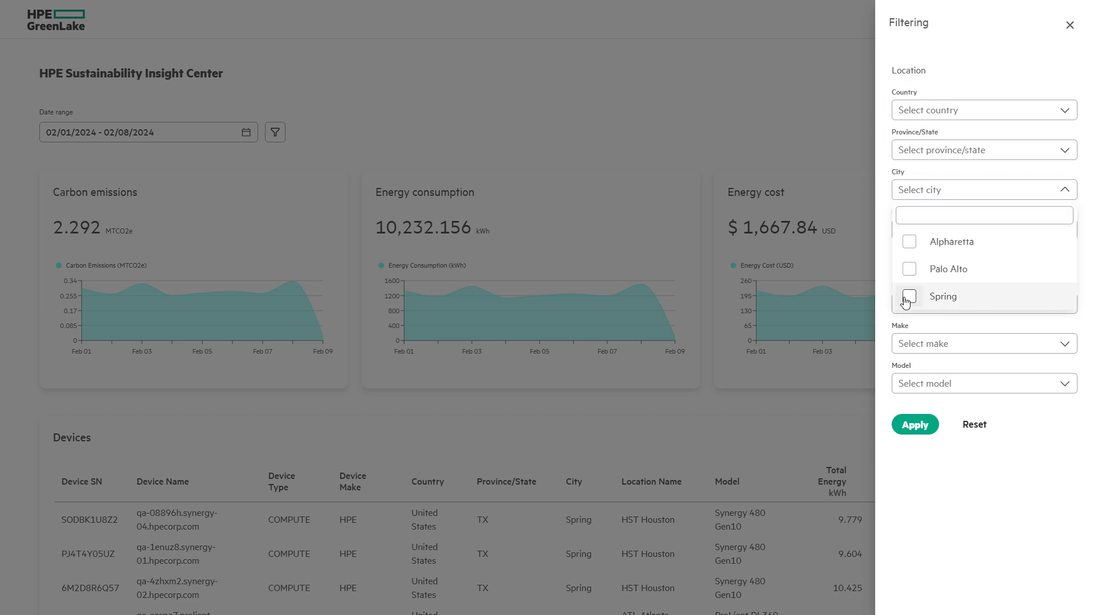
left_click(909, 295)
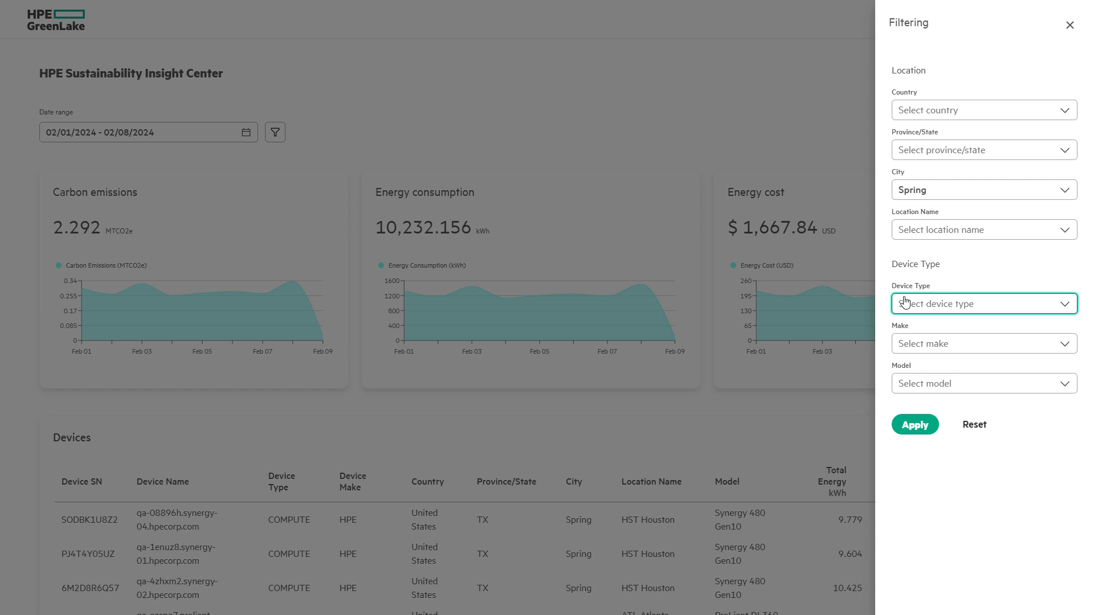
left_click(982, 303)
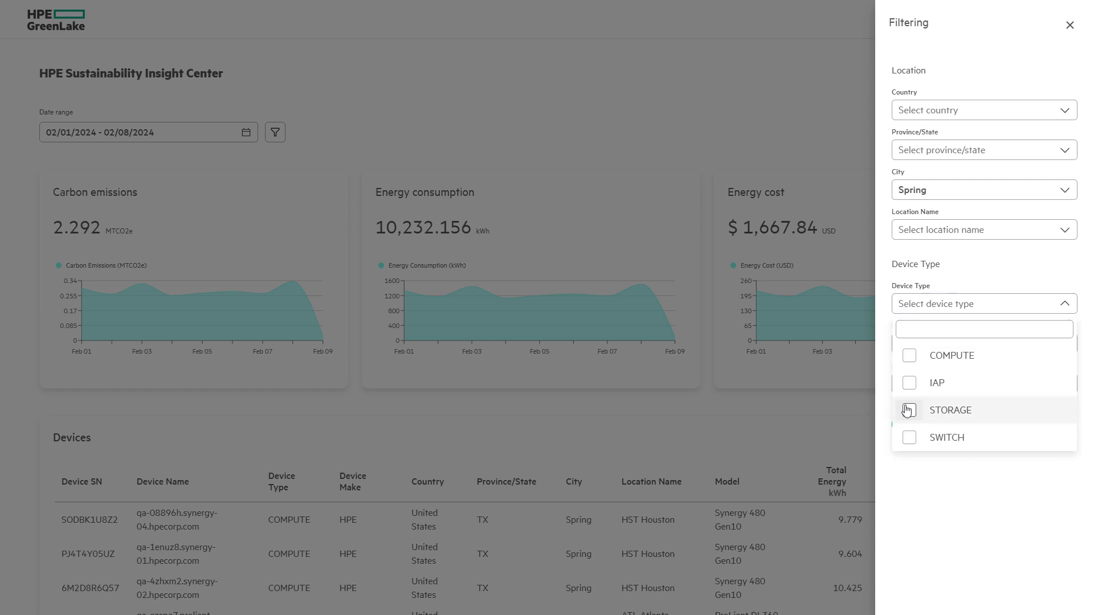
left_click(909, 410)
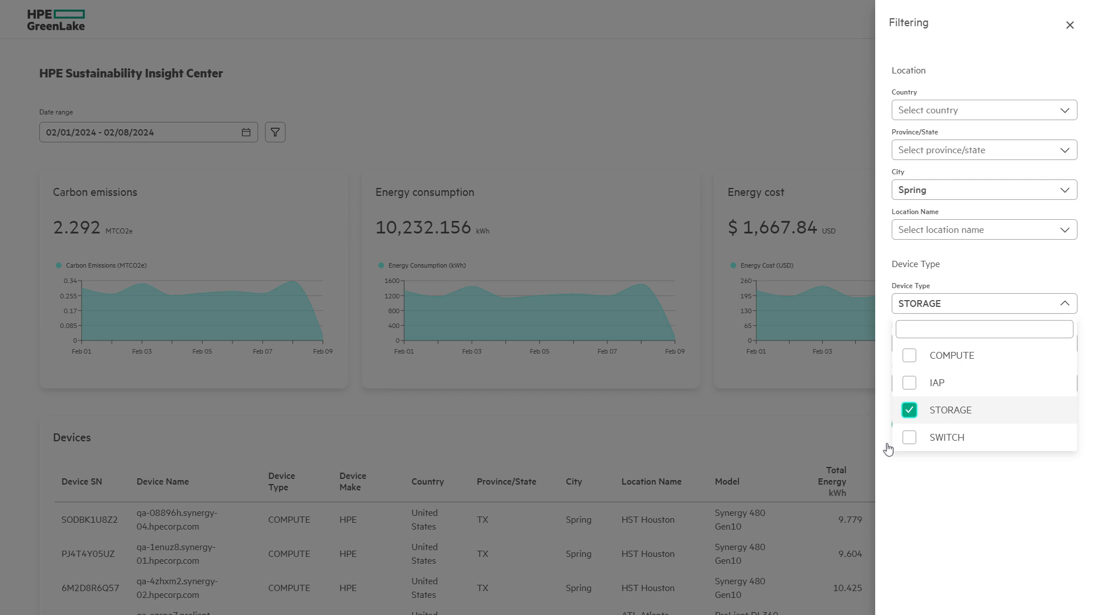
left_click(982, 304)
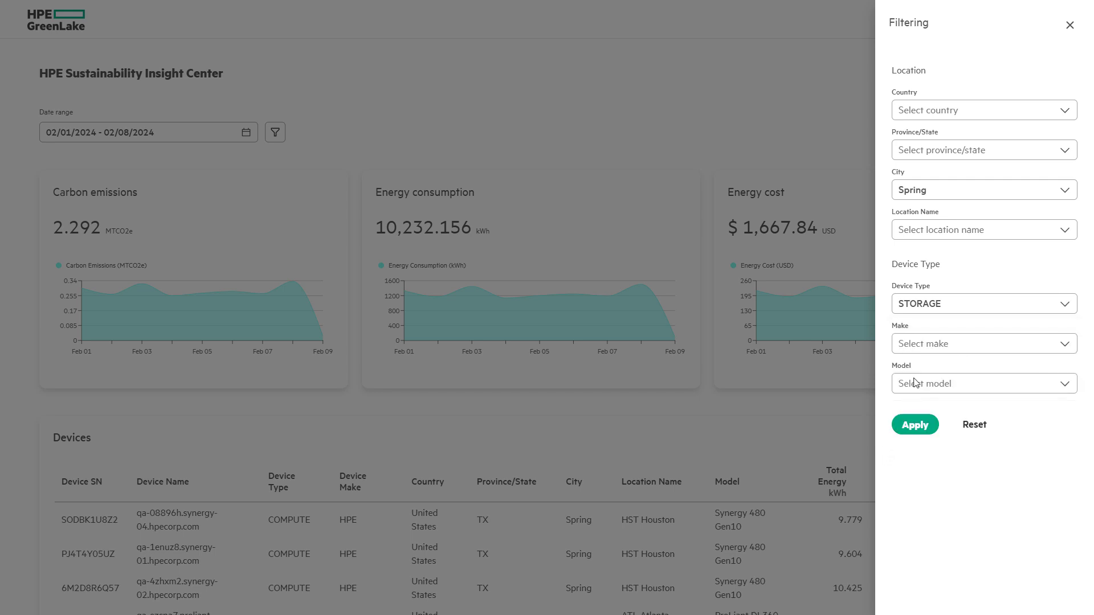
left_click(980, 343)
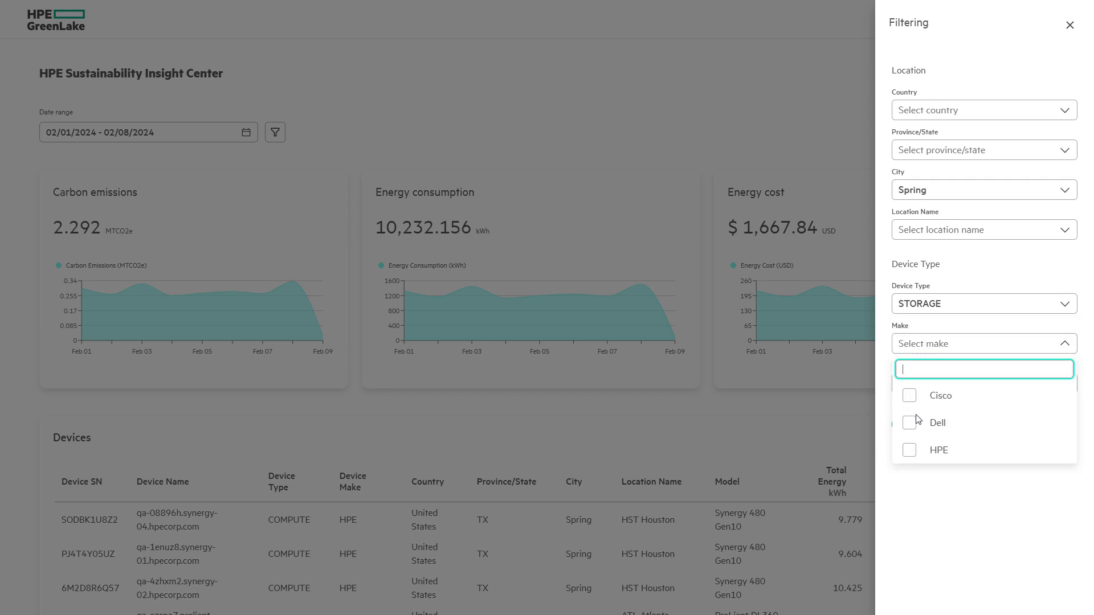
left_click(909, 450)
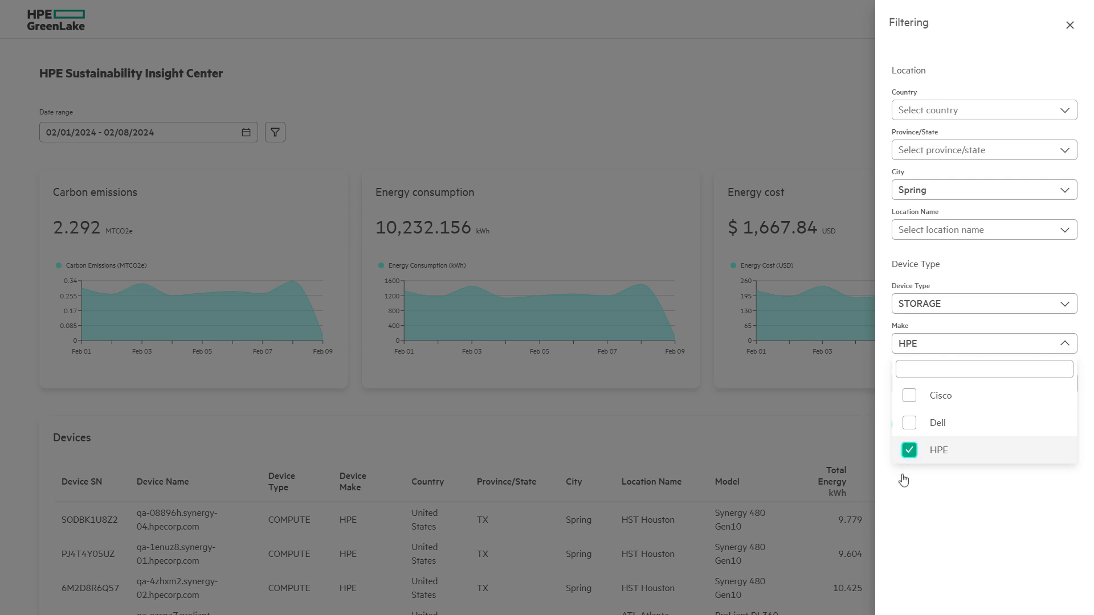
left_click(981, 383)
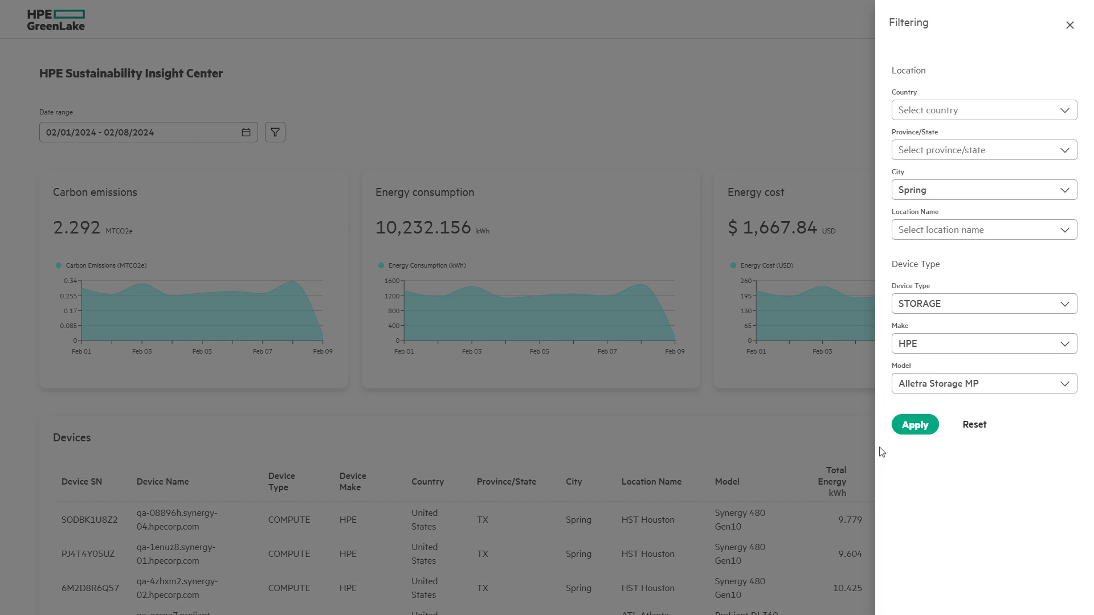
Apply the Spring, STORAGE, HPE, Alletra Storage MP filters to the dashboard.
left_click(914, 424)
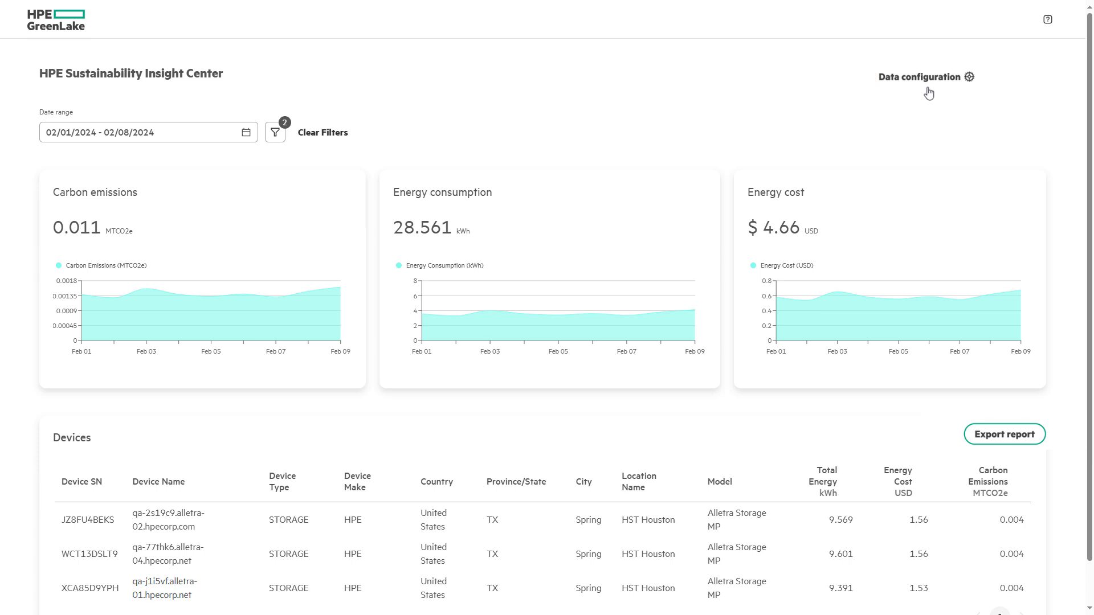
Go to Data configuration and open the Cost and carbon coefficient configuration page.
left_click(920, 77)
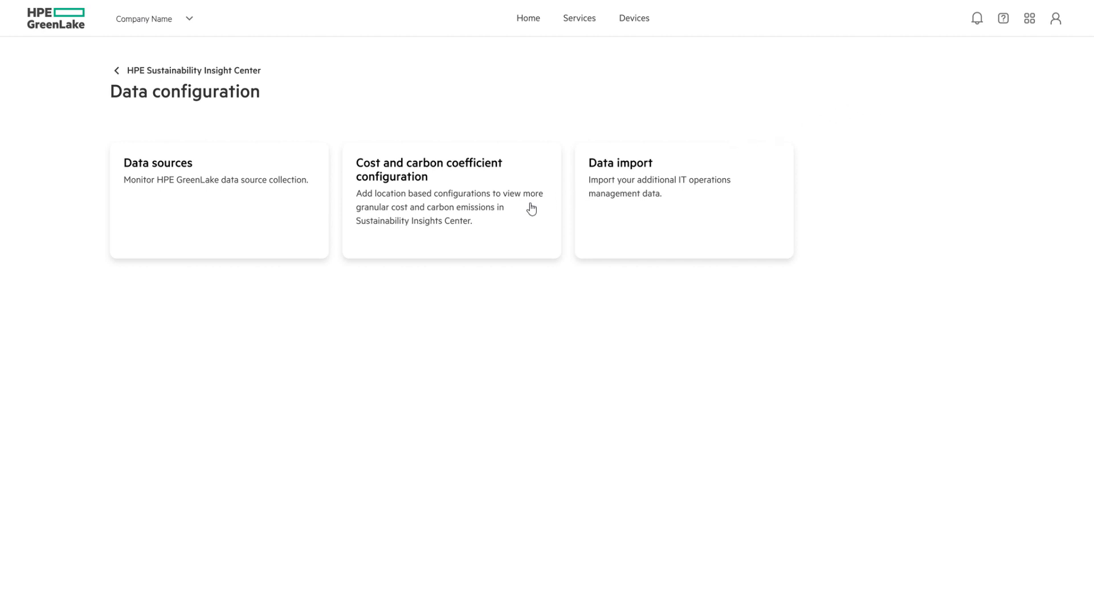
left_click(428, 170)
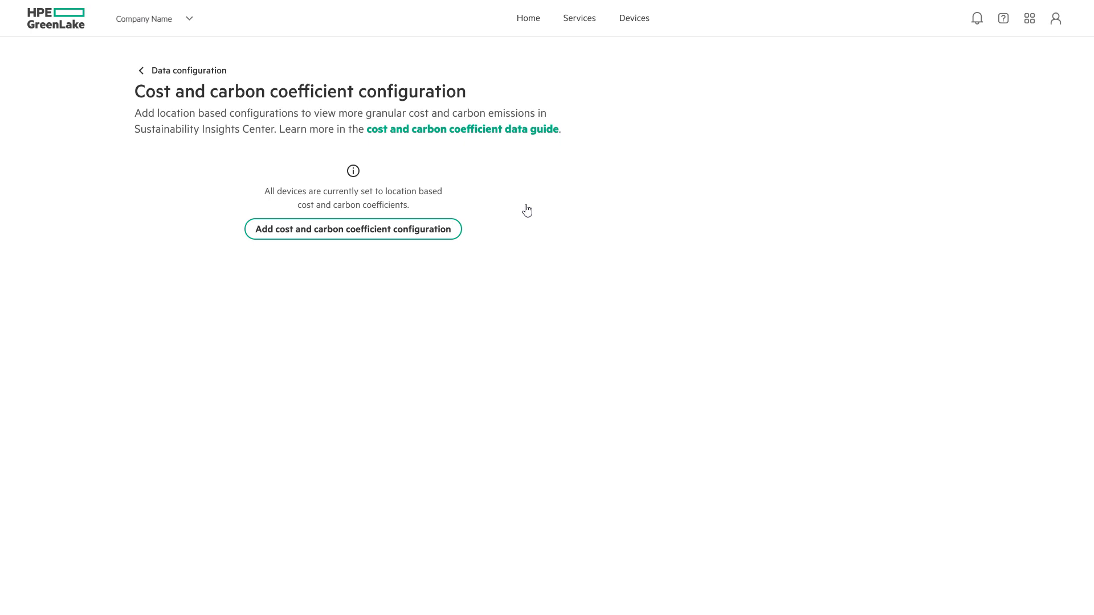
mouse_move(525, 211)
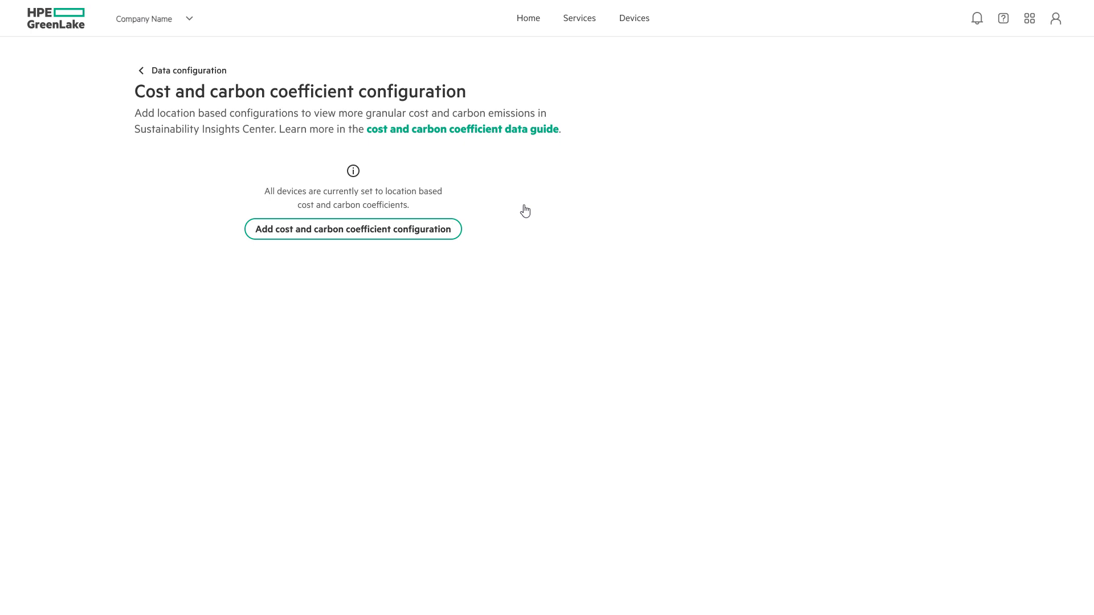
Add a San Jose Data Center coefficient configuration: $1.20 per kWh, carbon coefficient 2.12.
left_click(352, 229)
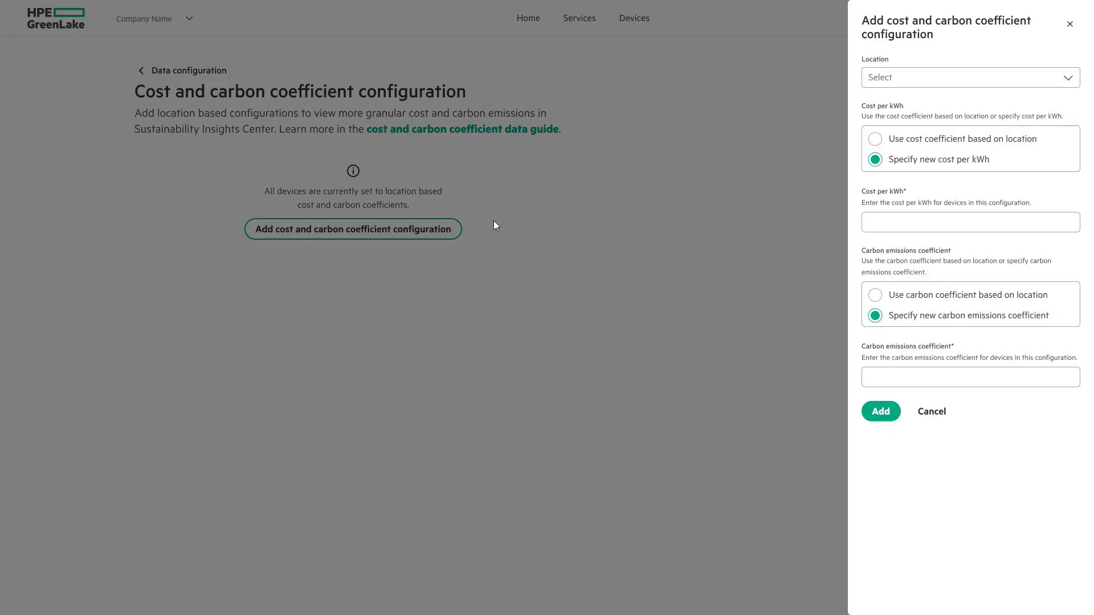
mouse_move(850, 101)
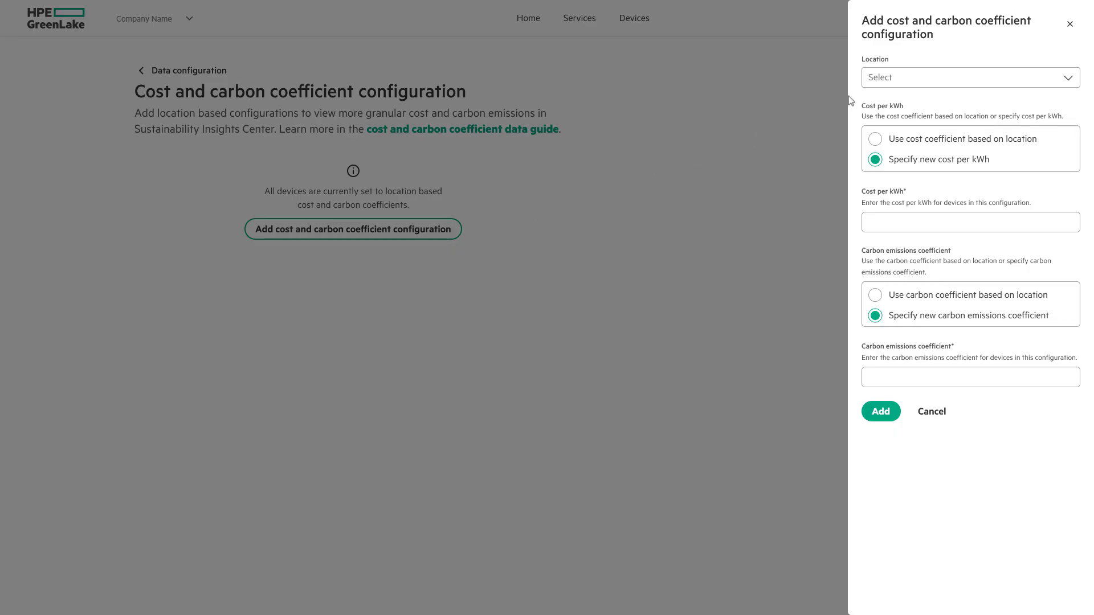
left_click(968, 77)
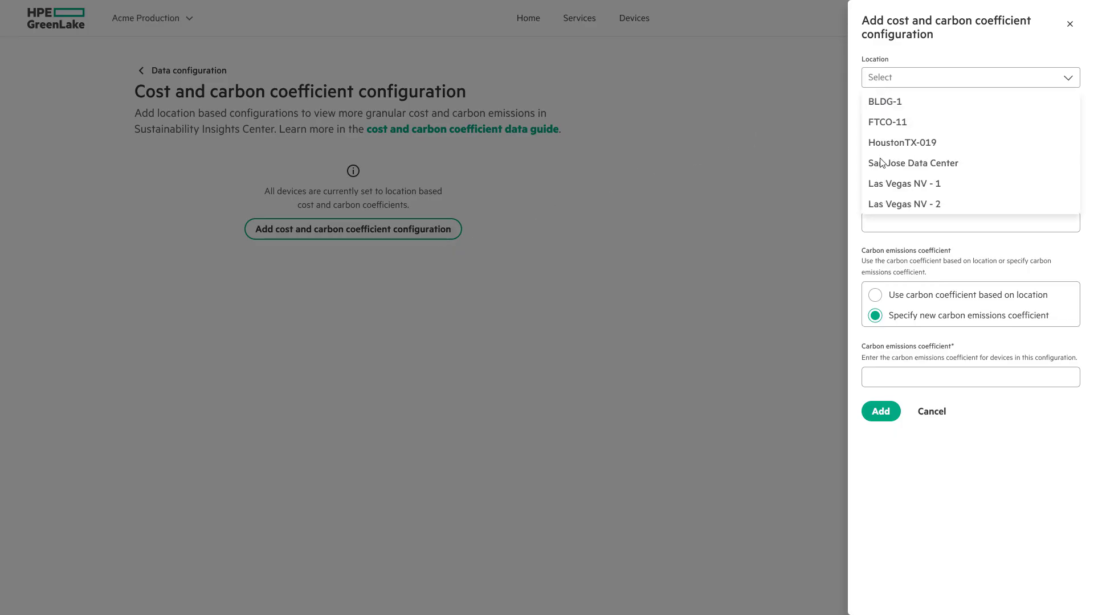
left_click(913, 162)
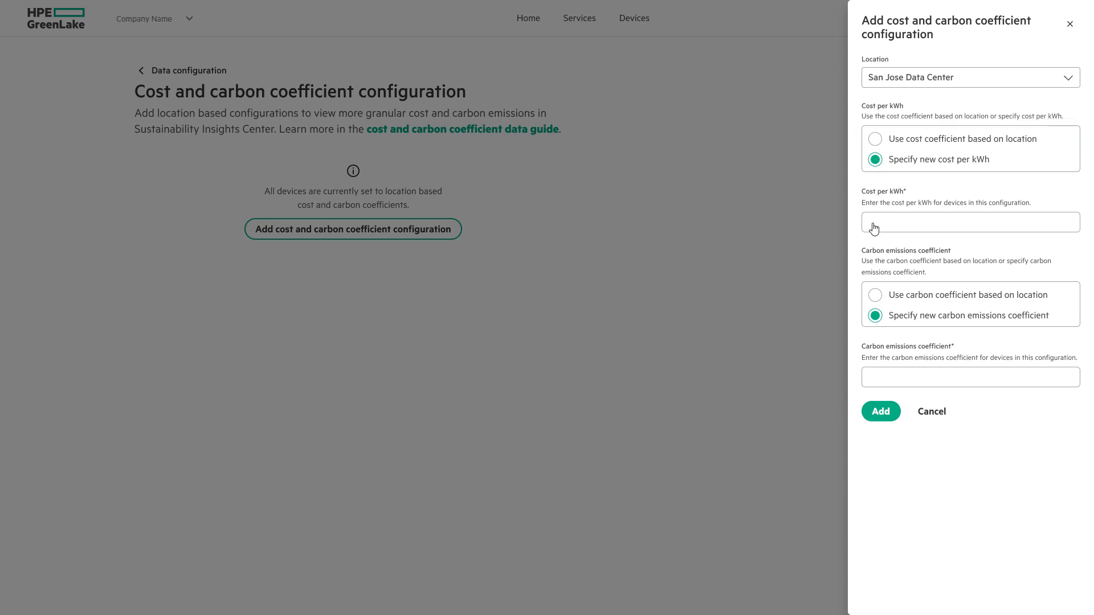
type("$1.2")
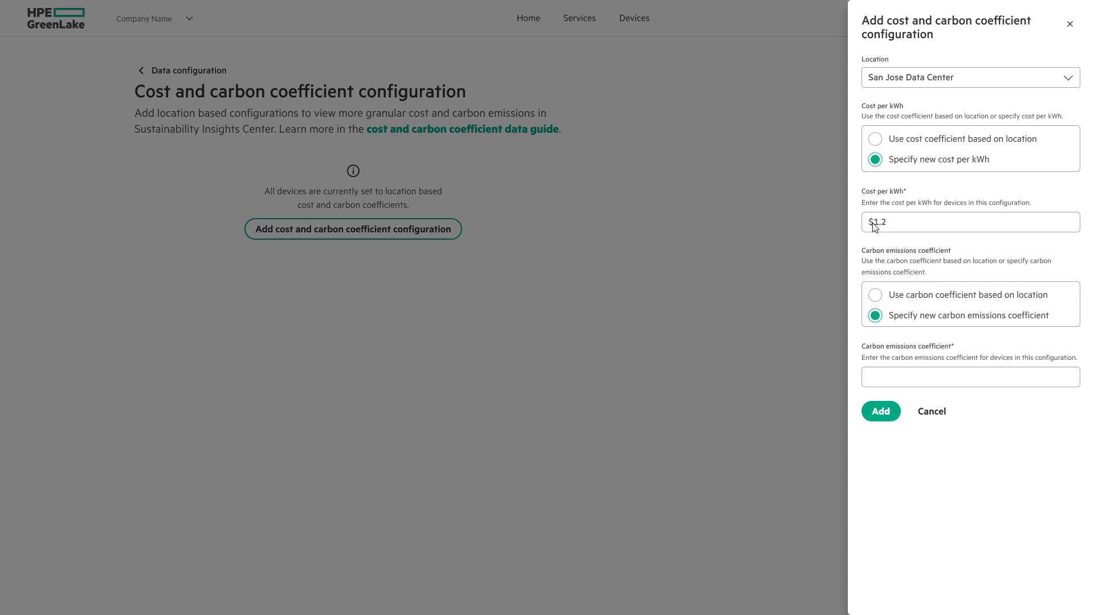
type("0")
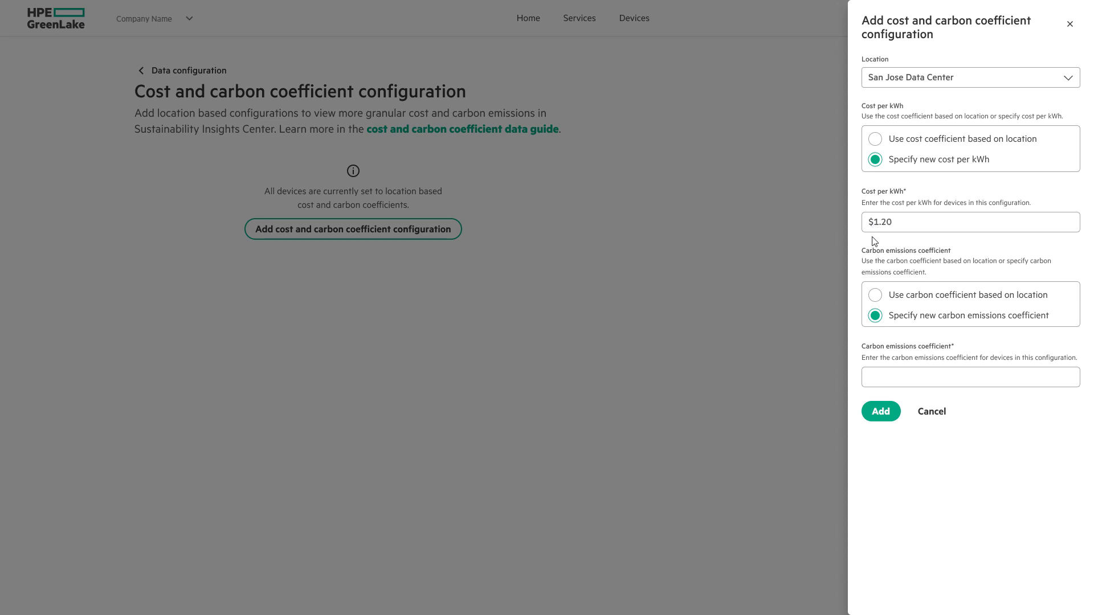
mouse_move(868, 384)
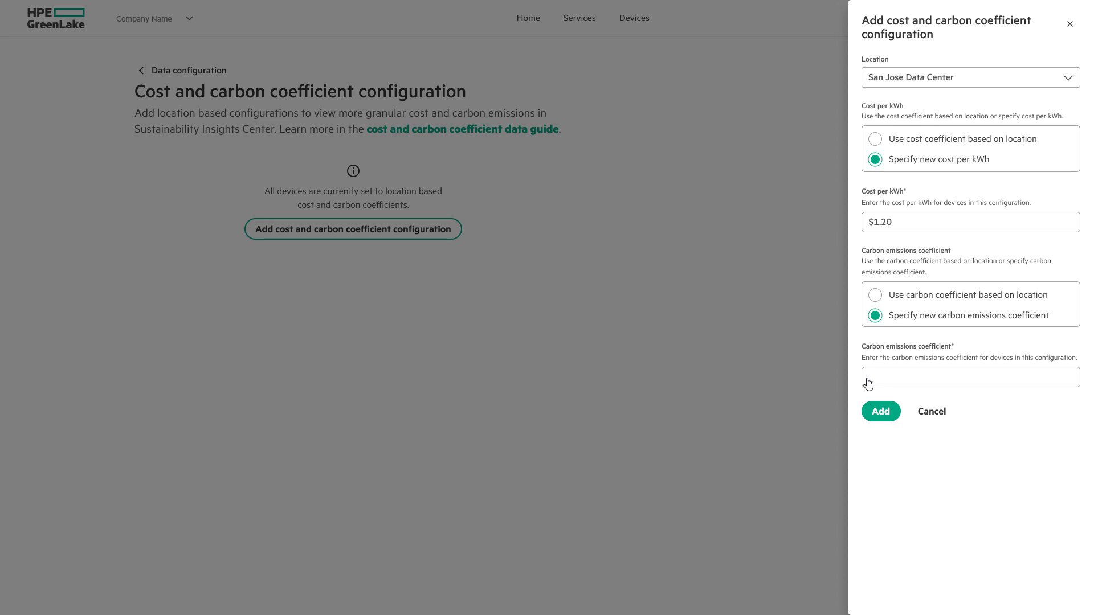
type("2.12")
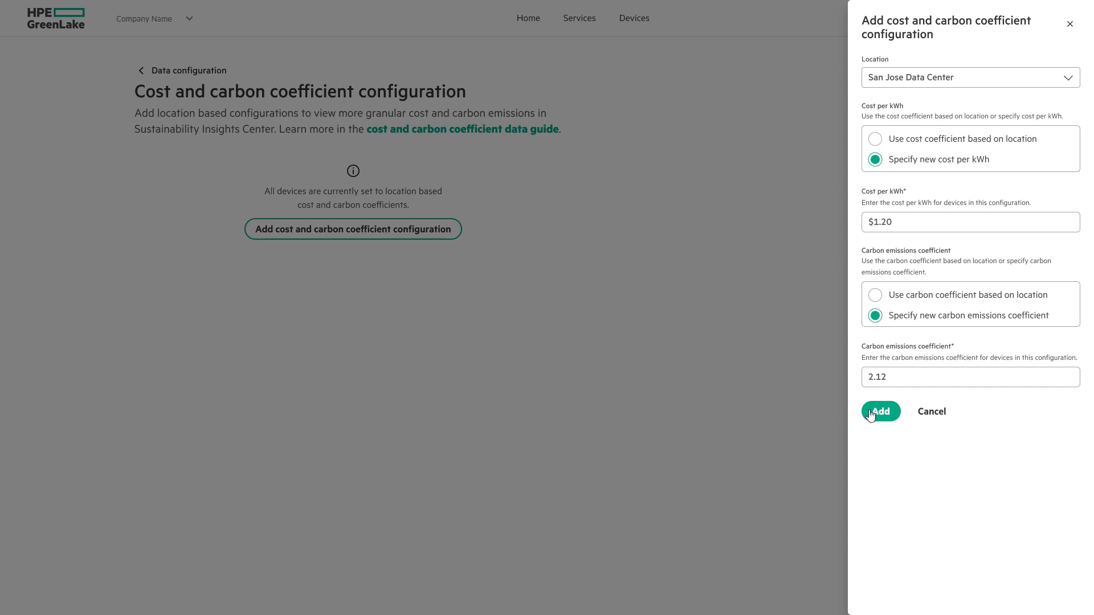
left_click(880, 411)
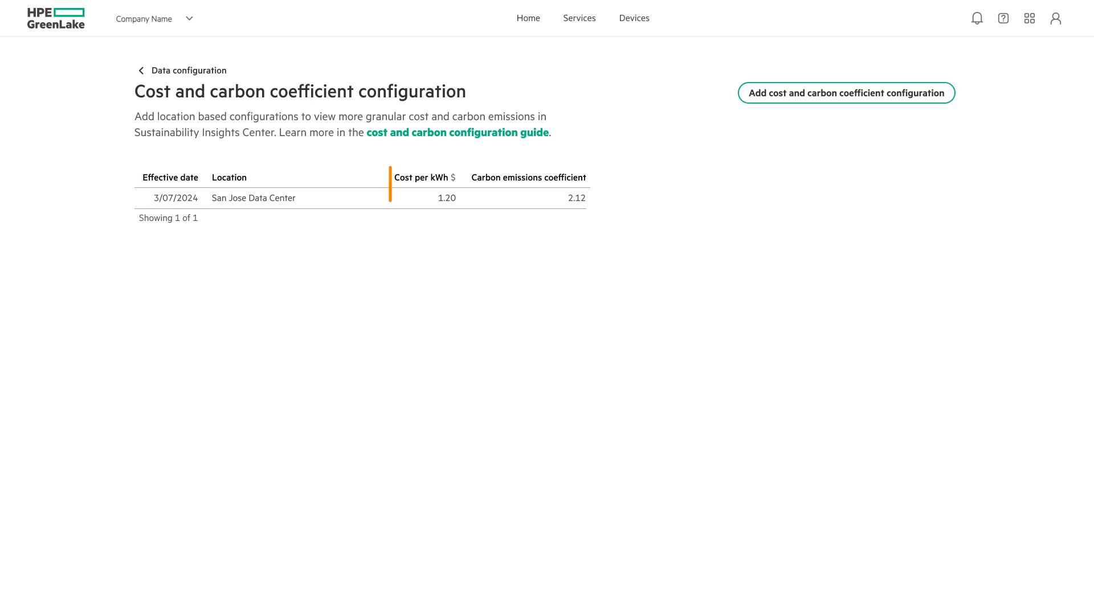
left_click(528, 178)
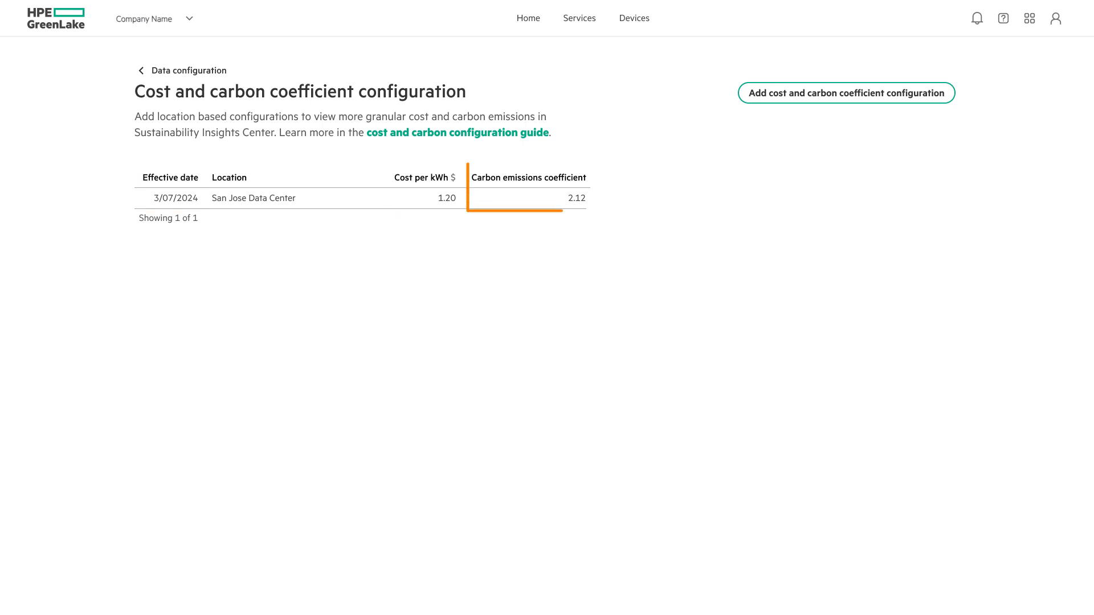